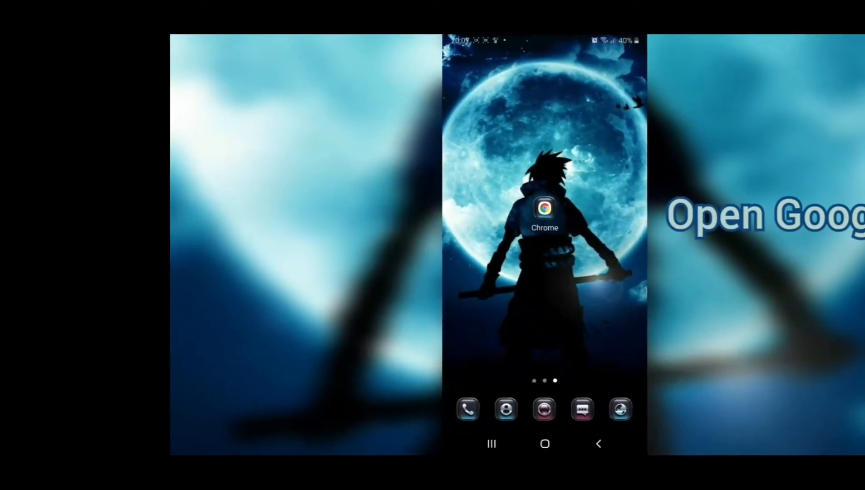
- Go to photopea.com in Chrome and load the circular Spider-Man JPG from the phone's Files
left_click(544, 214)
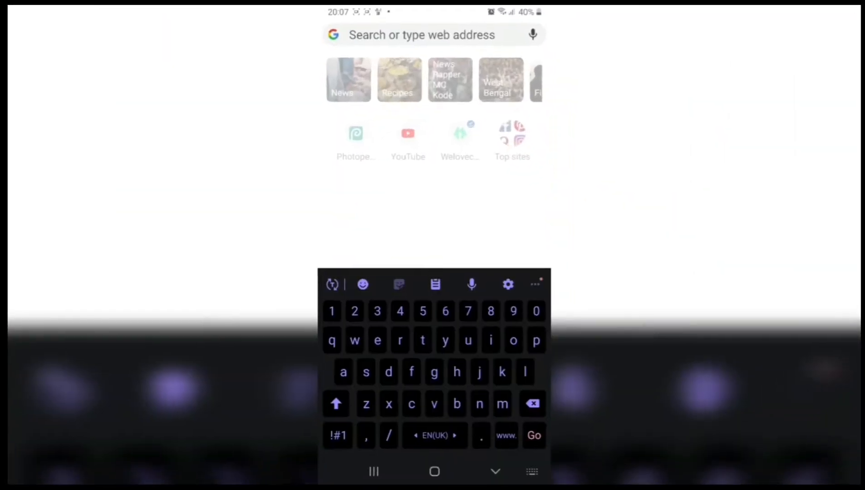
type("photopea.com")
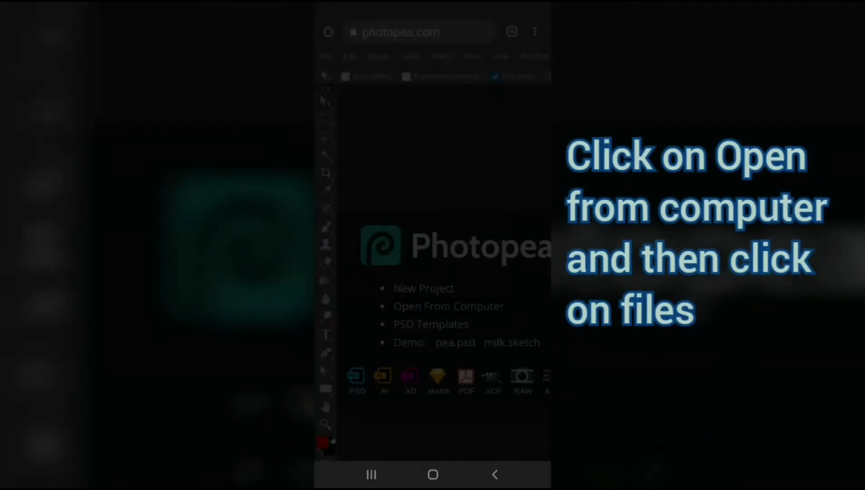
left_click(448, 306)
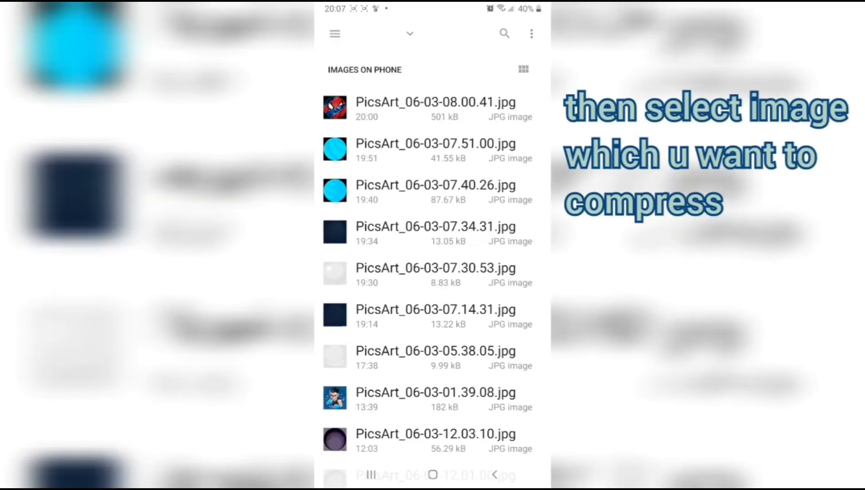
left_click(435, 102)
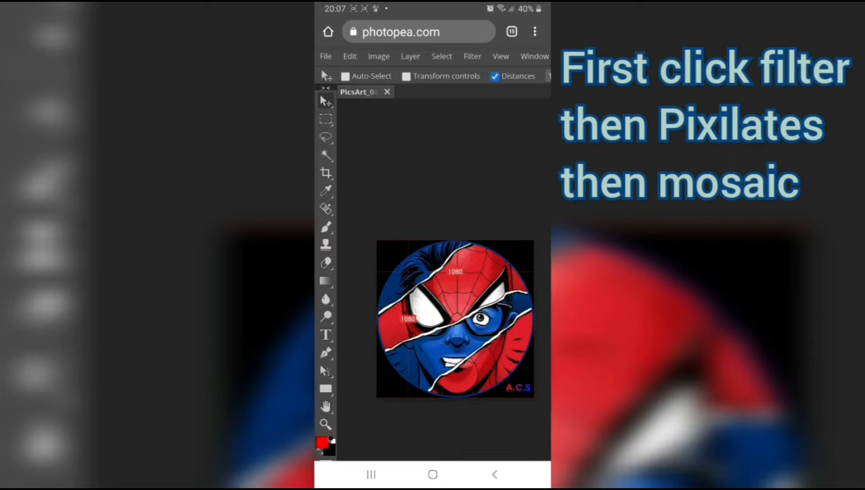
- Apply Filter > Pixelate > Mosaic with a 2–3 px cell size to the Spider-Man image
left_click(472, 56)
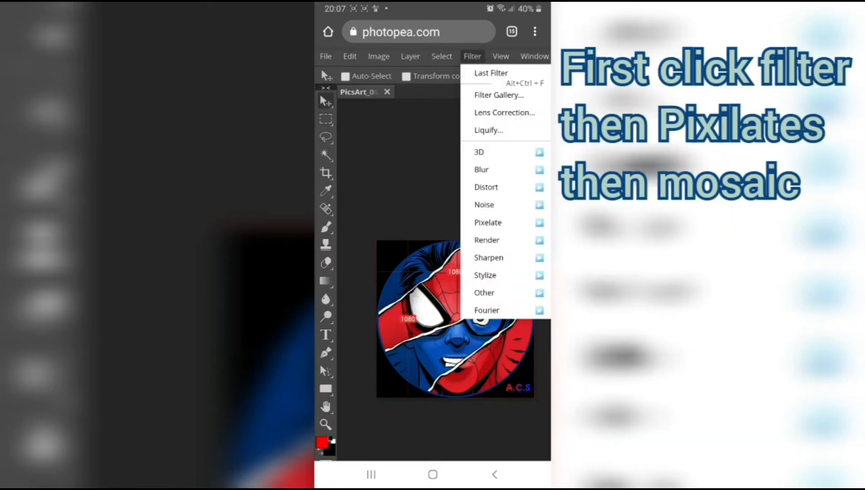
left_click(487, 222)
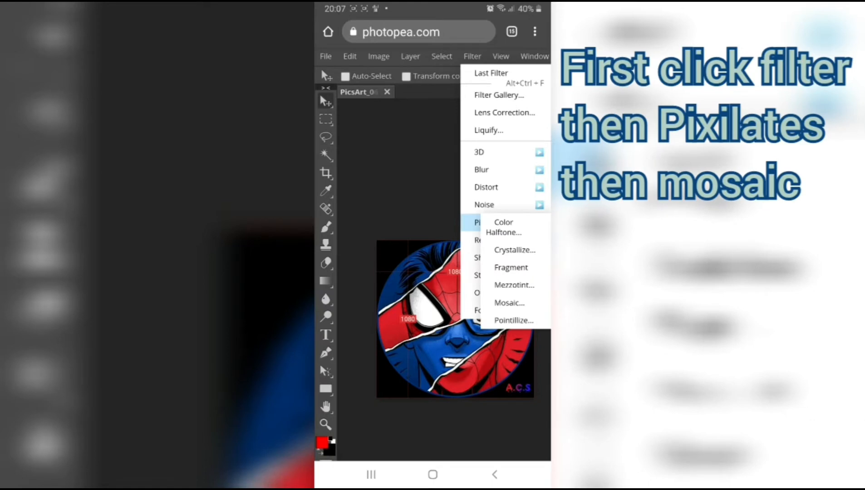
left_click(508, 302)
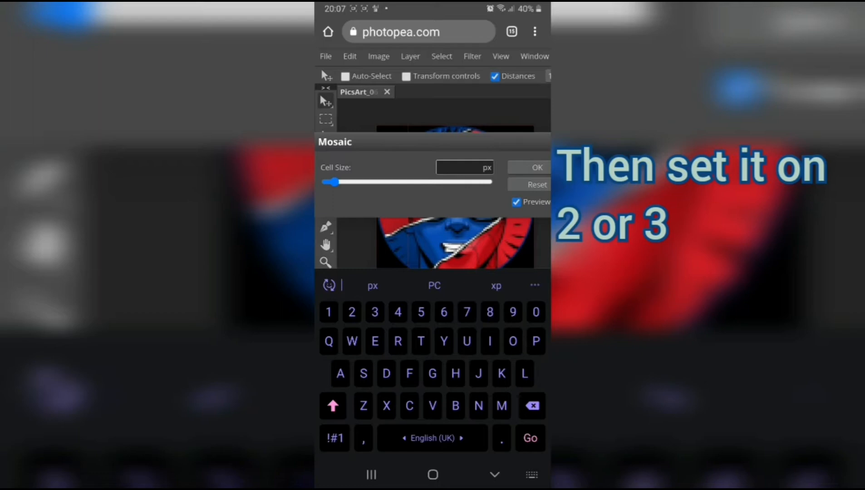
left_click(535, 167)
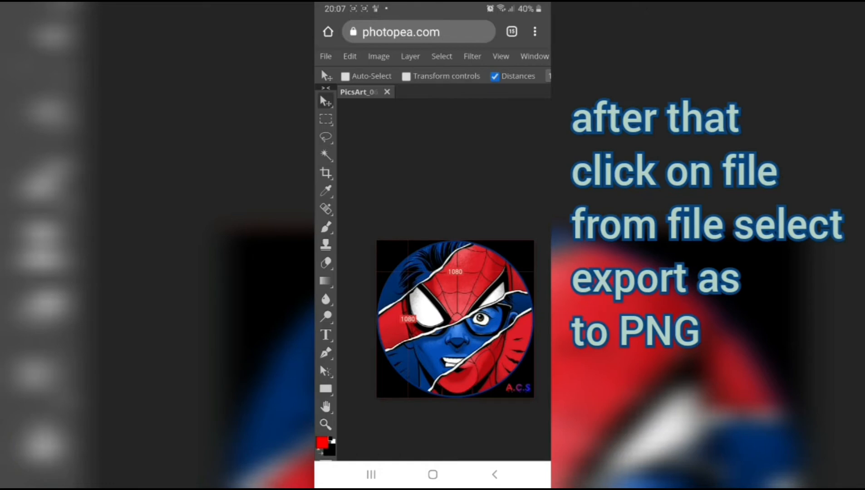
- Start a PNG export via File > Export as, showing the 1080×1080 Save for web dialog
left_click(325, 56)
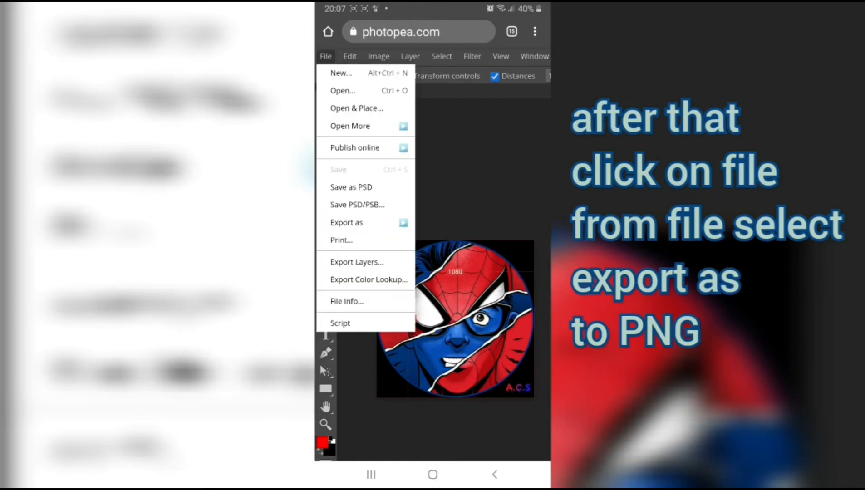
left_click(347, 222)
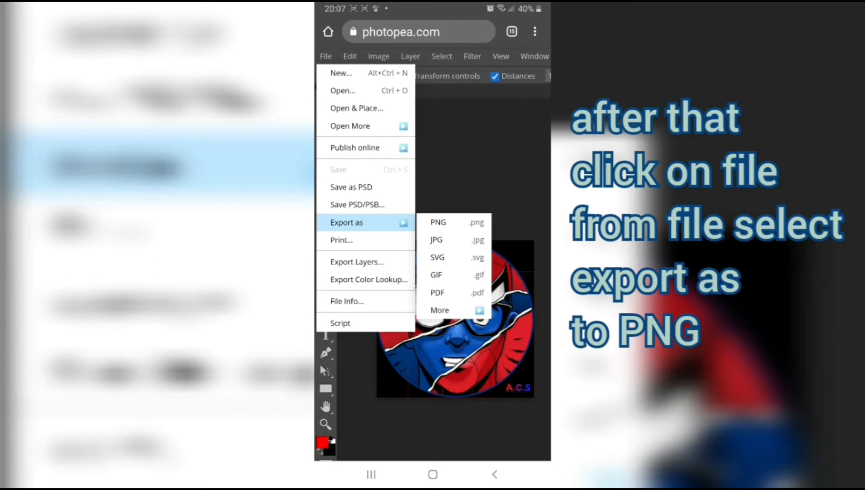
left_click(437, 221)
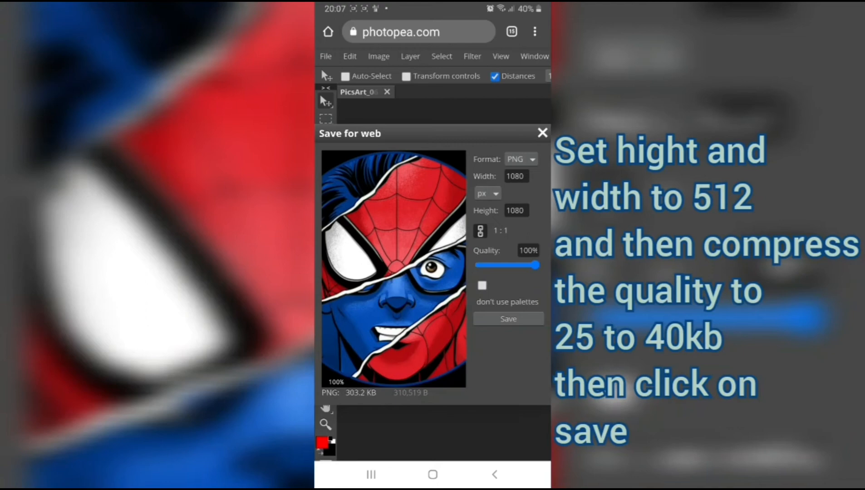
- Save the PNG at 512×512 with quality lowered to about 5% (~37 KB)
left_click(515, 135)
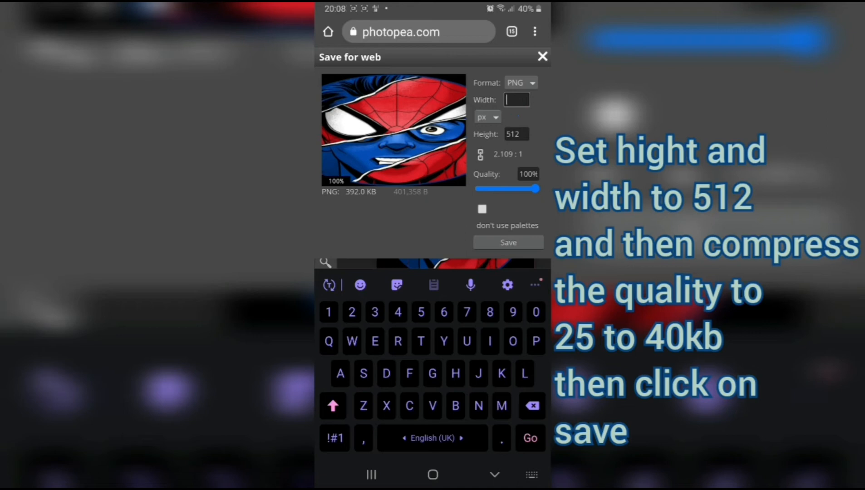
type("512")
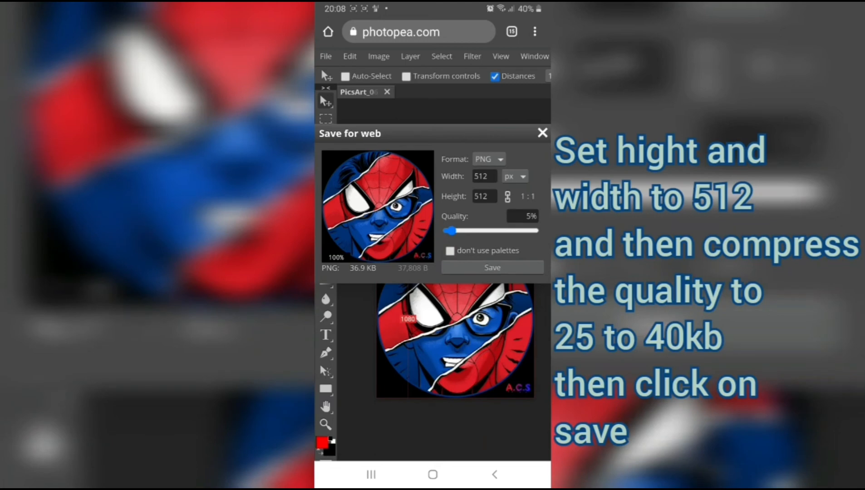
left_click(491, 267)
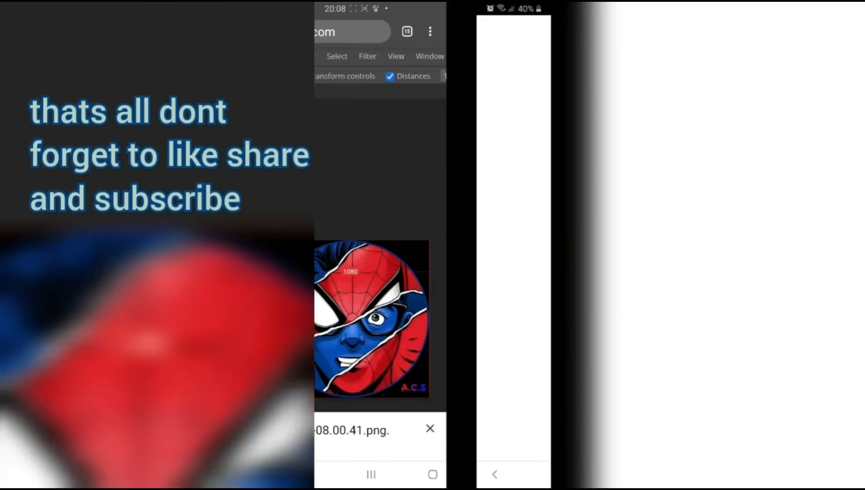
- View the downloaded 512×512 Spider-Man PNG in Gallery
left_click(370, 317)
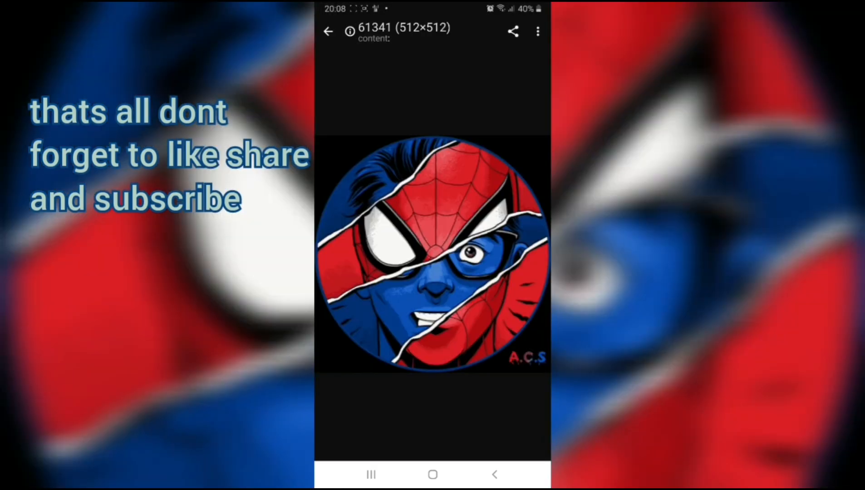